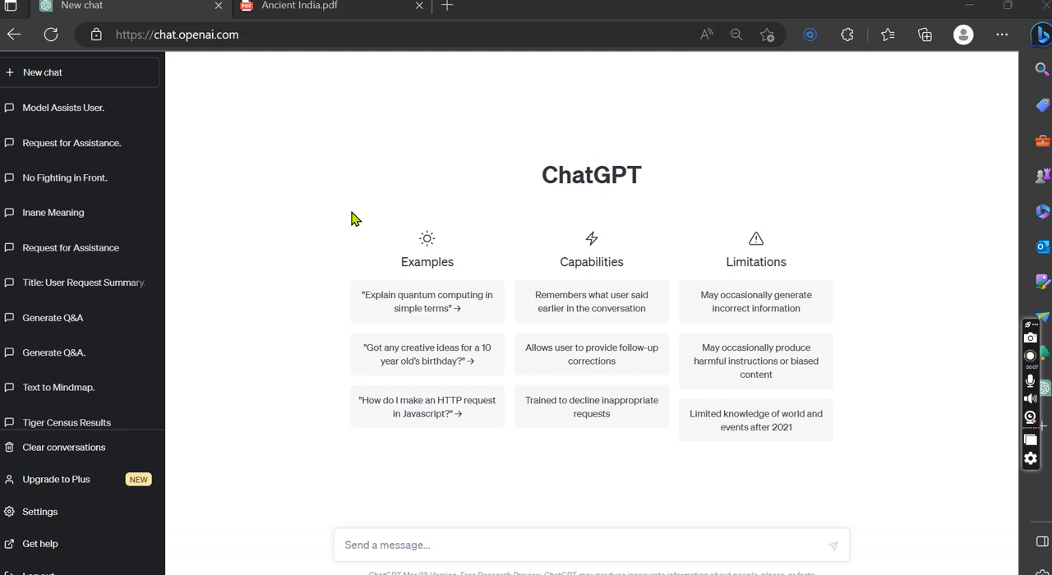
{"action": "mouse_move", "coordinate": [287, 122]}
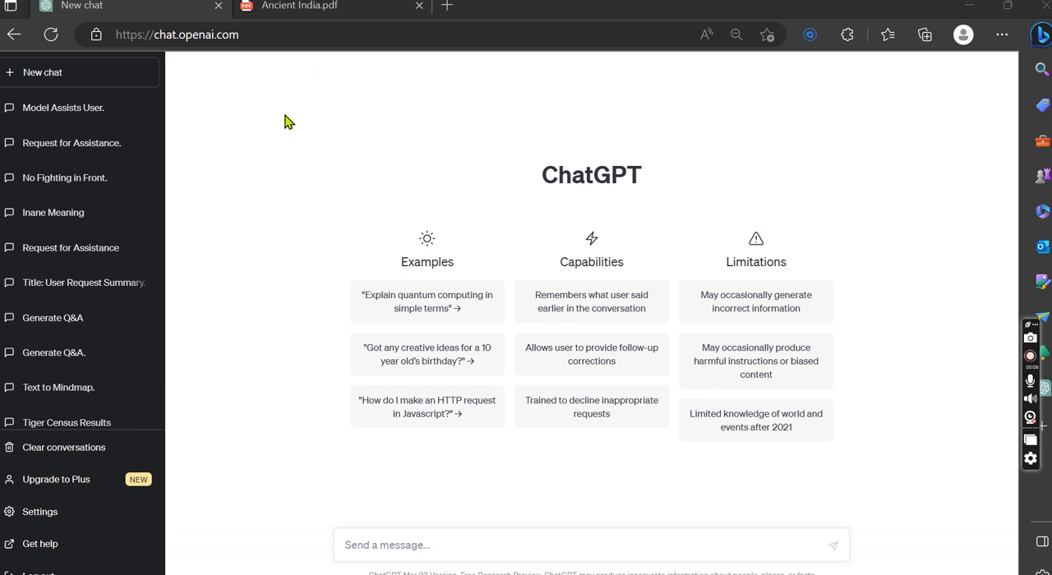
Select the section 6.3 socio-economic survey text in the Ancient India PDF
{"action": "left_click", "coordinate": [299, 7]}
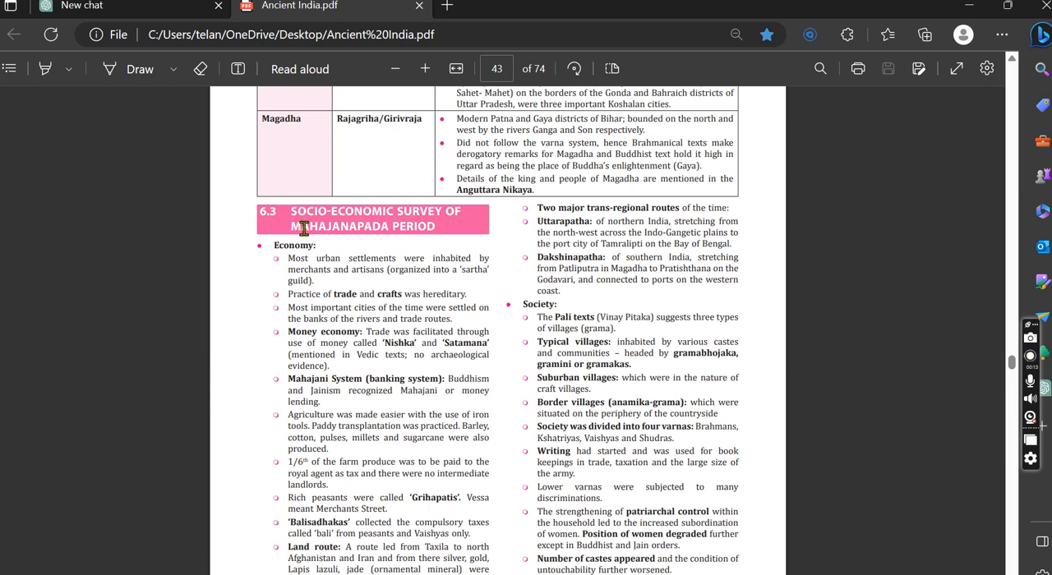
{"action": "mouse_move", "coordinate": [298, 223]}
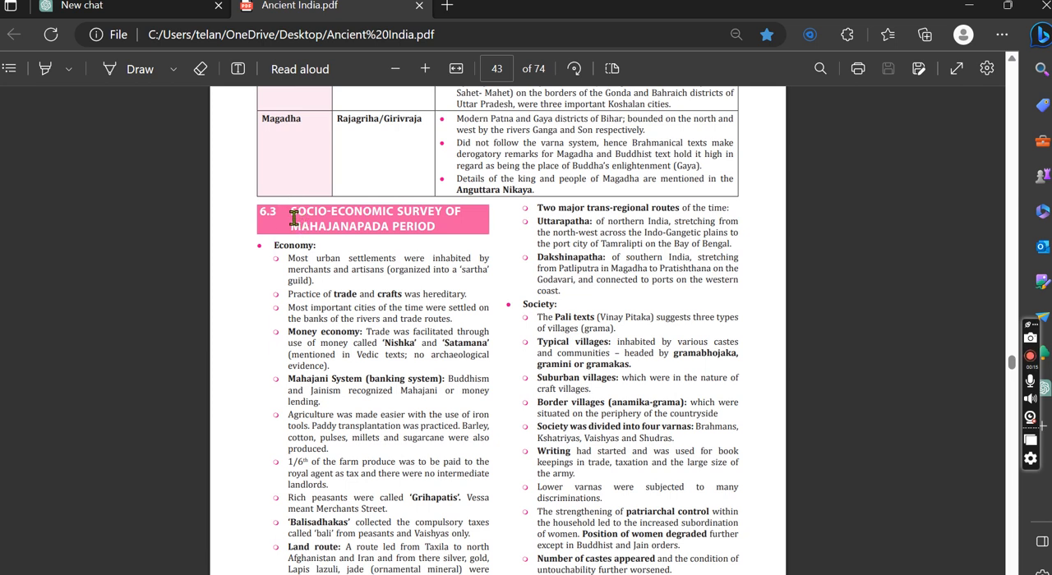
{"action": "left_click_drag", "start_coordinate": [294, 214], "coordinate": [489, 503]}
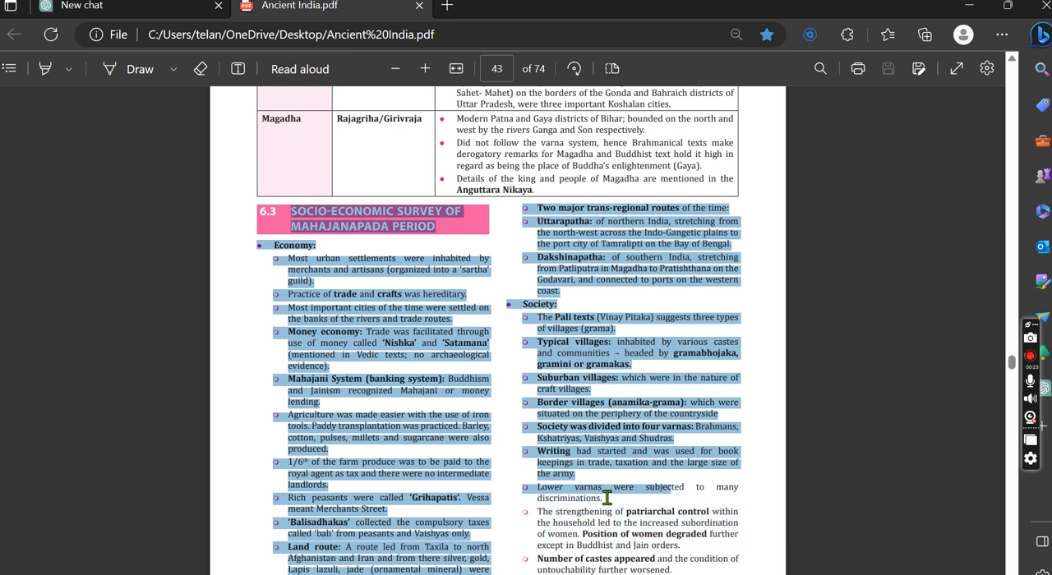
{"action": "mouse_move", "coordinate": [233, 138]}
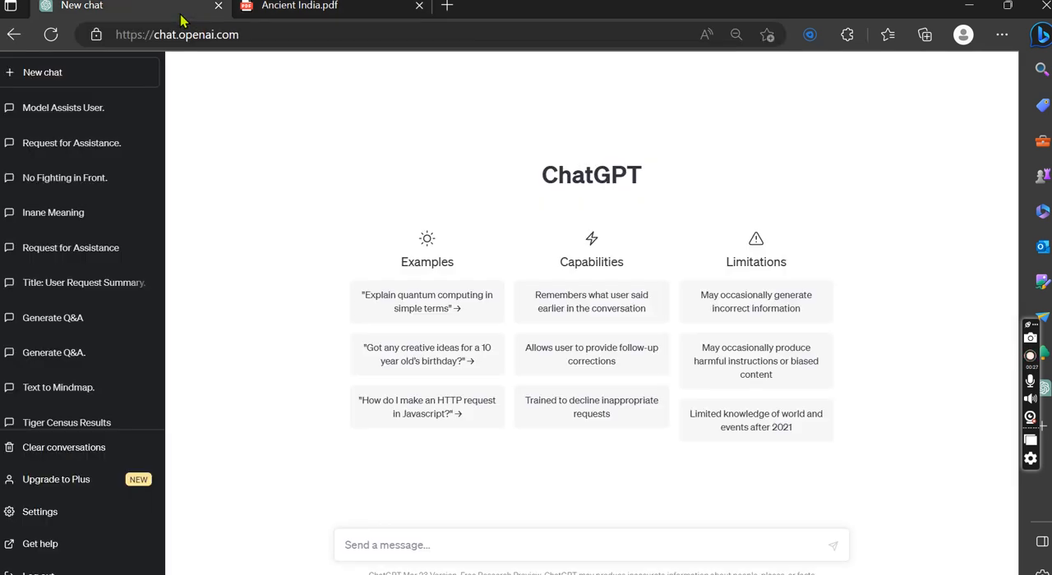
{"action": "mouse_move", "coordinate": [381, 545]}
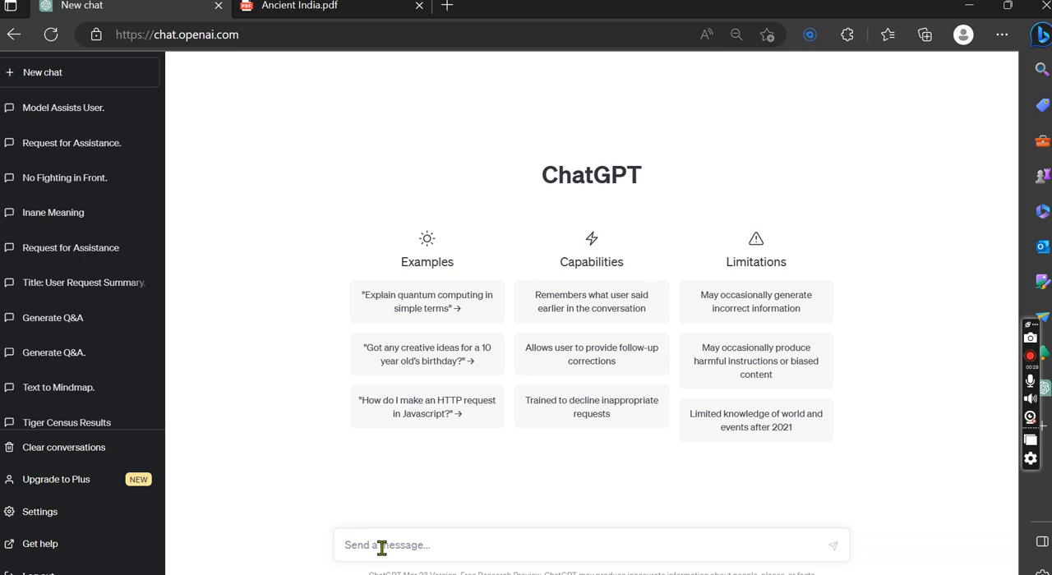
Send 'hey chatgpt, can you generate questions and answers from a text'
{"action": "type", "text": "hey chatgpt"}
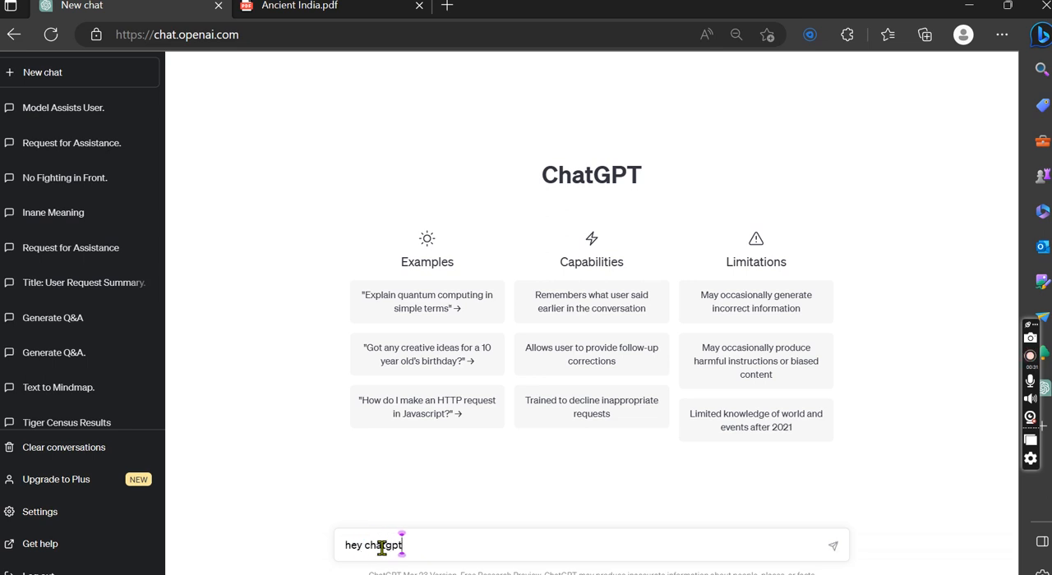
{"action": "type", "text": ", can you"}
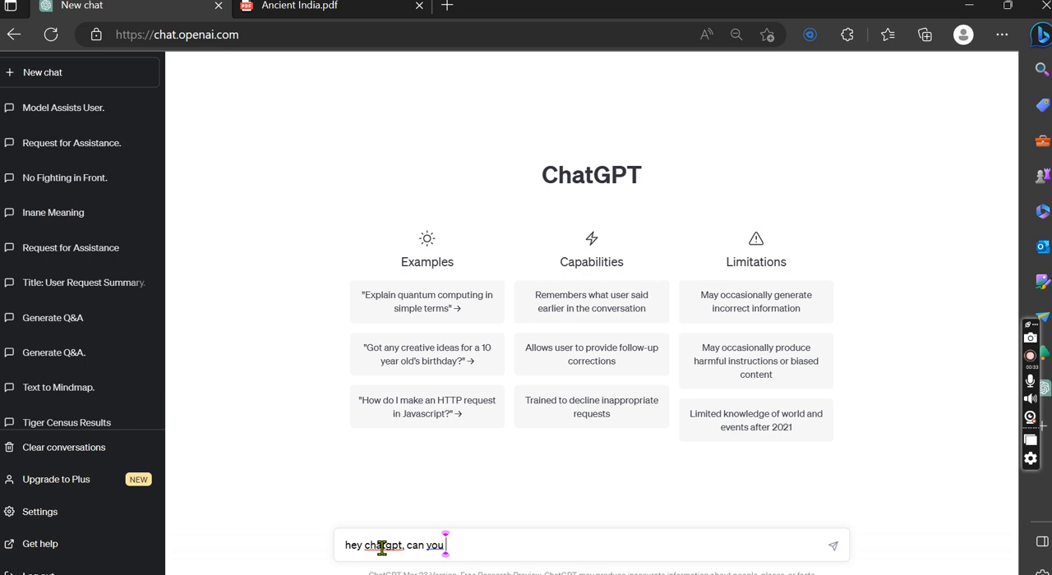
{"action": "type", "text": "generate"}
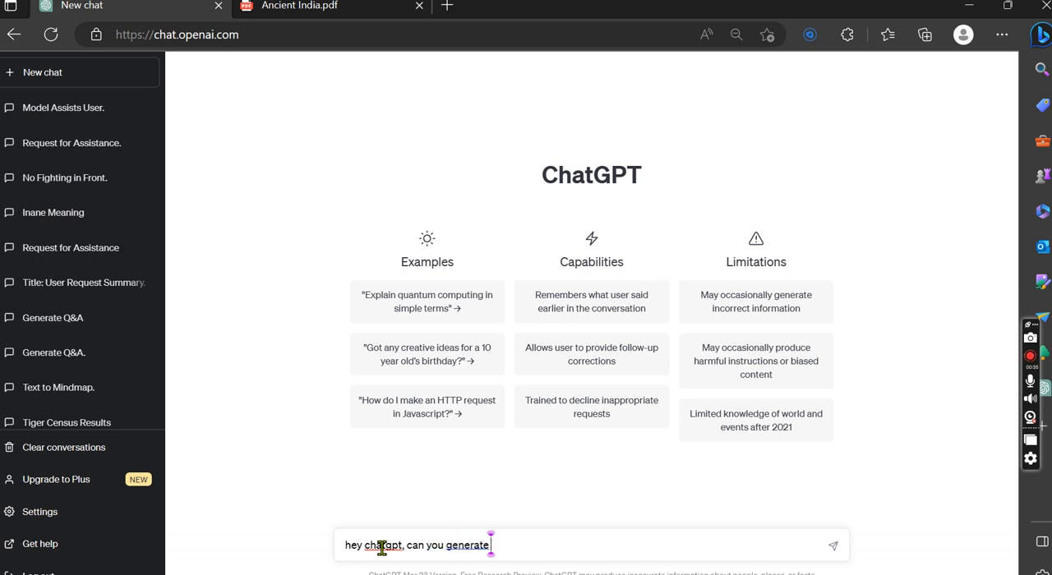
{"action": "type", "text": "qurst"}
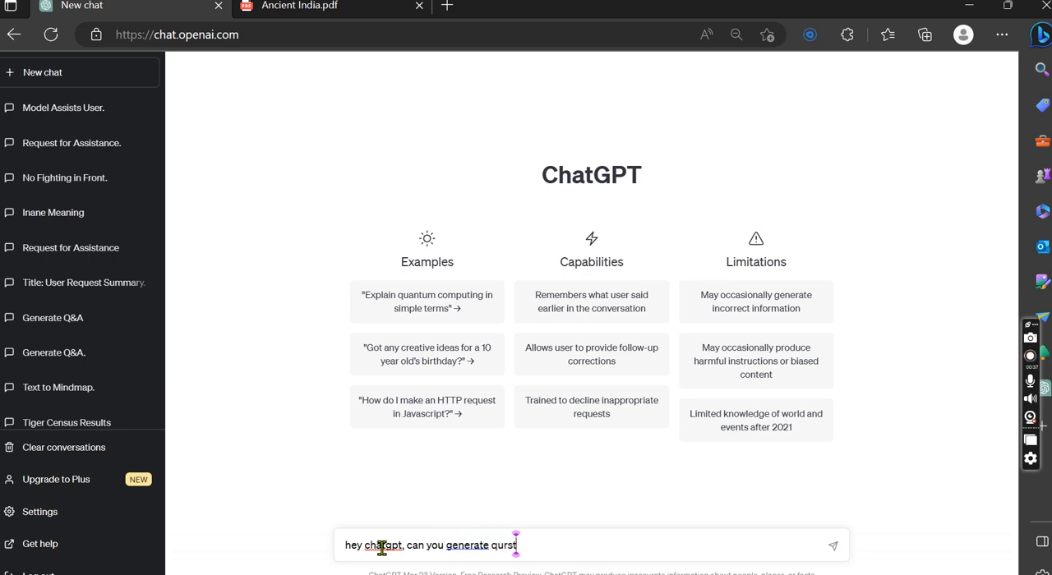
{"action": "type", "text": "question"}
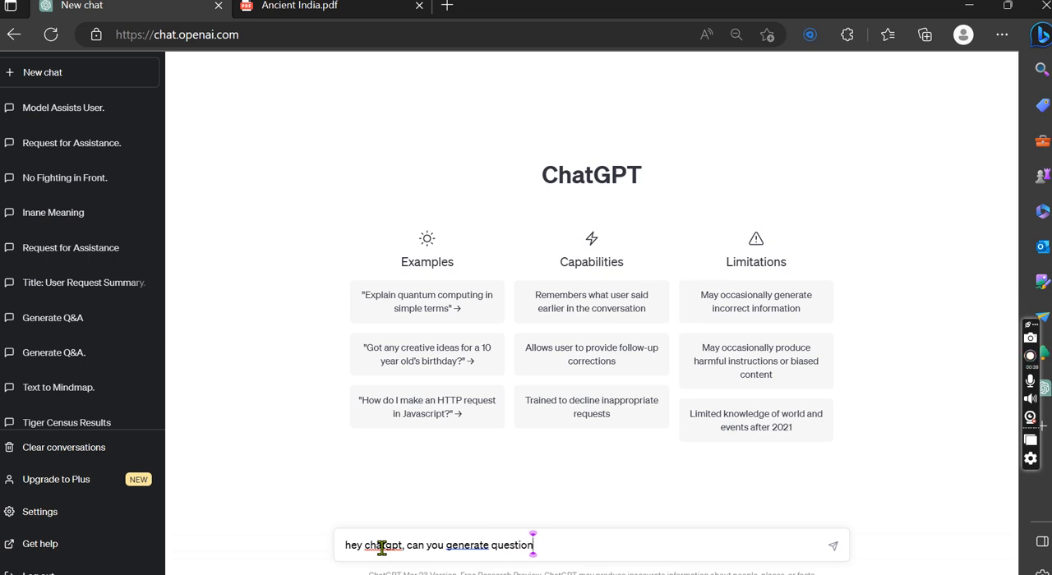
{"action": "type", "text": "s and answers"}
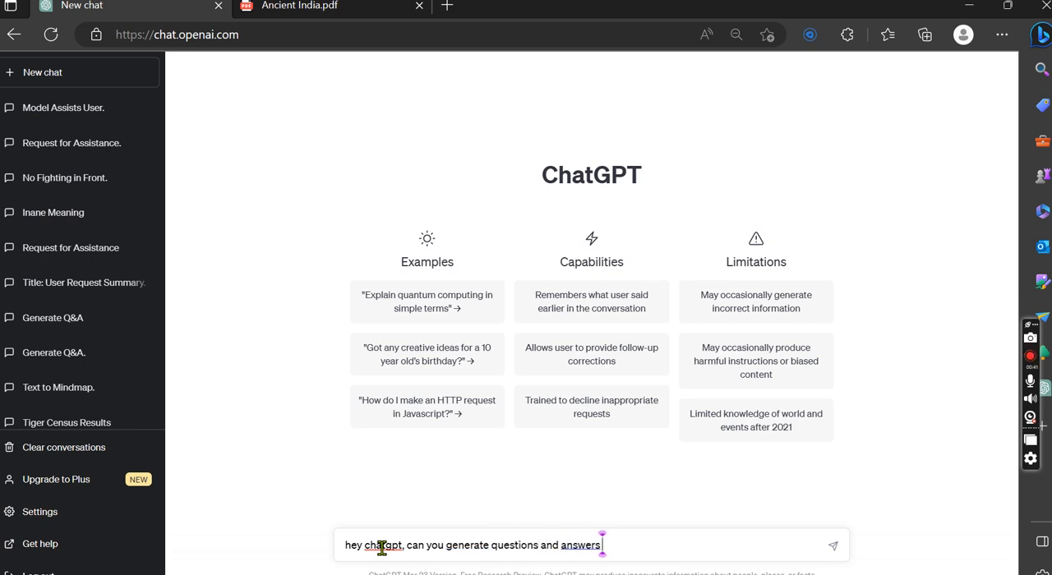
{"action": "type", "text": "from a text"}
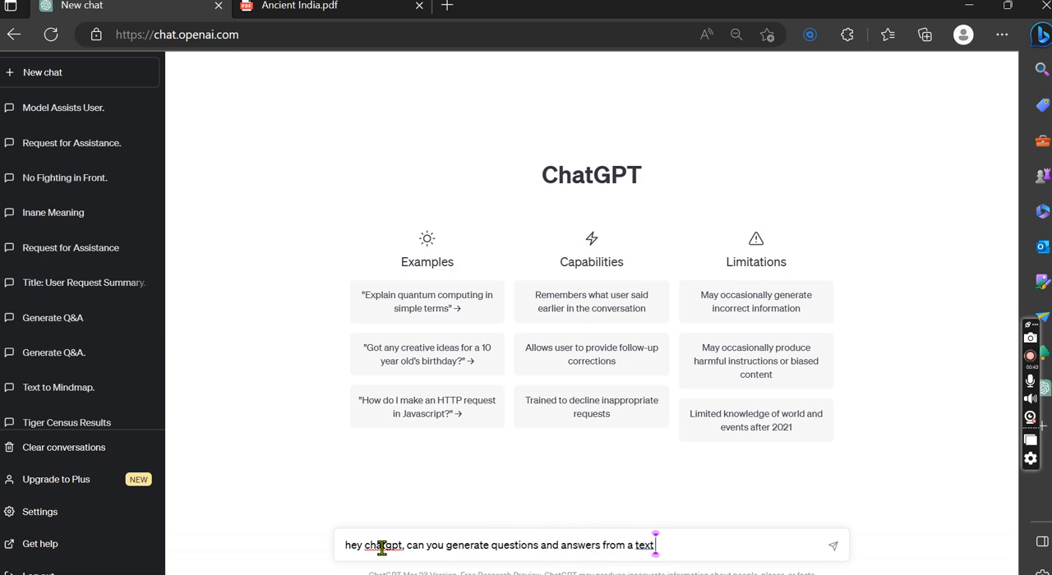
{"action": "key", "text": "Return"}
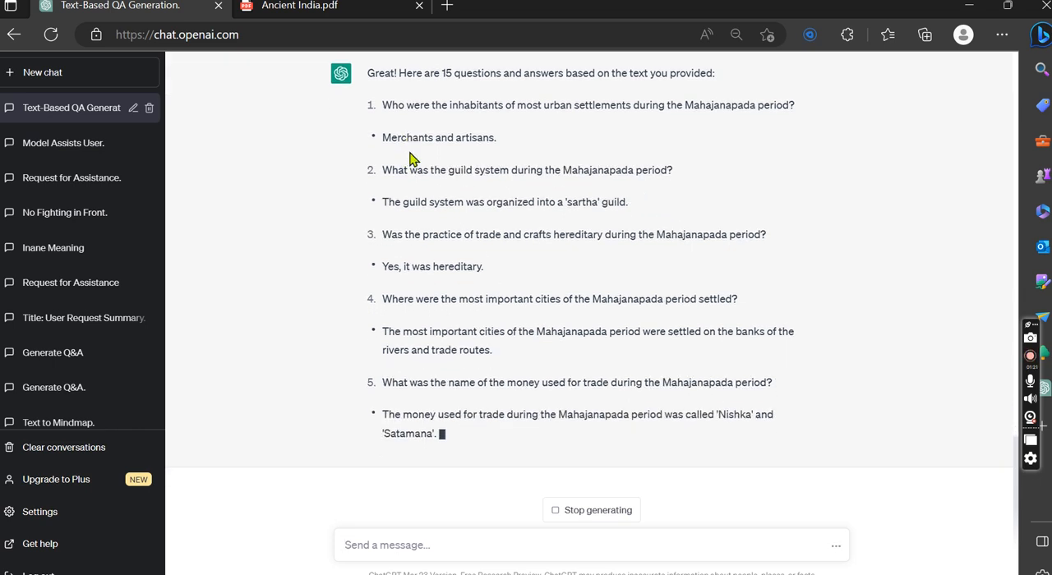
Scroll through the growing answer list past question twelve
{"action": "scroll", "scroll_direction": "down", "scroll_amount": 3}
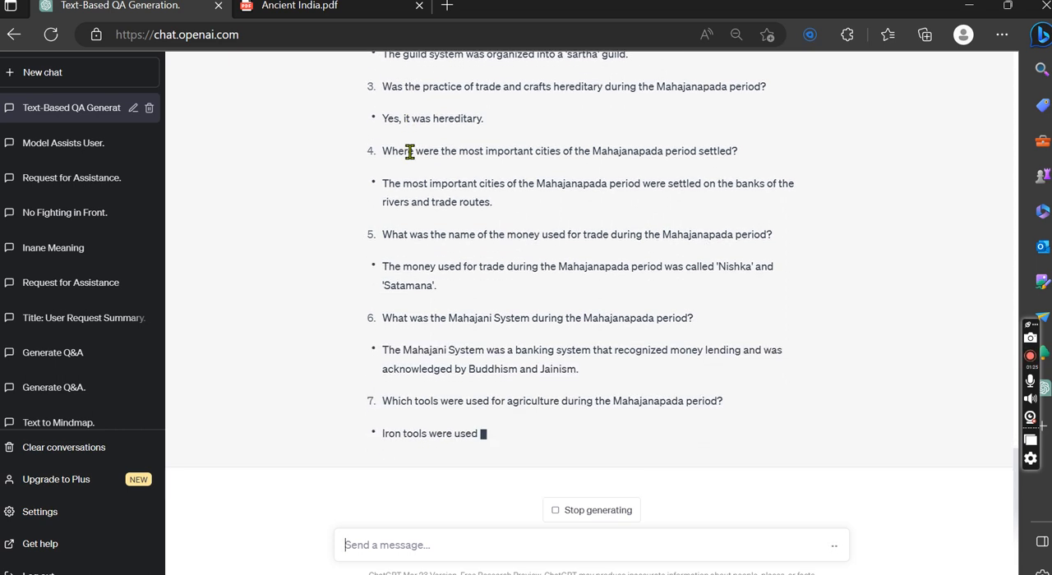
{"action": "scroll", "scroll_direction": "down", "scroll_amount": 3}
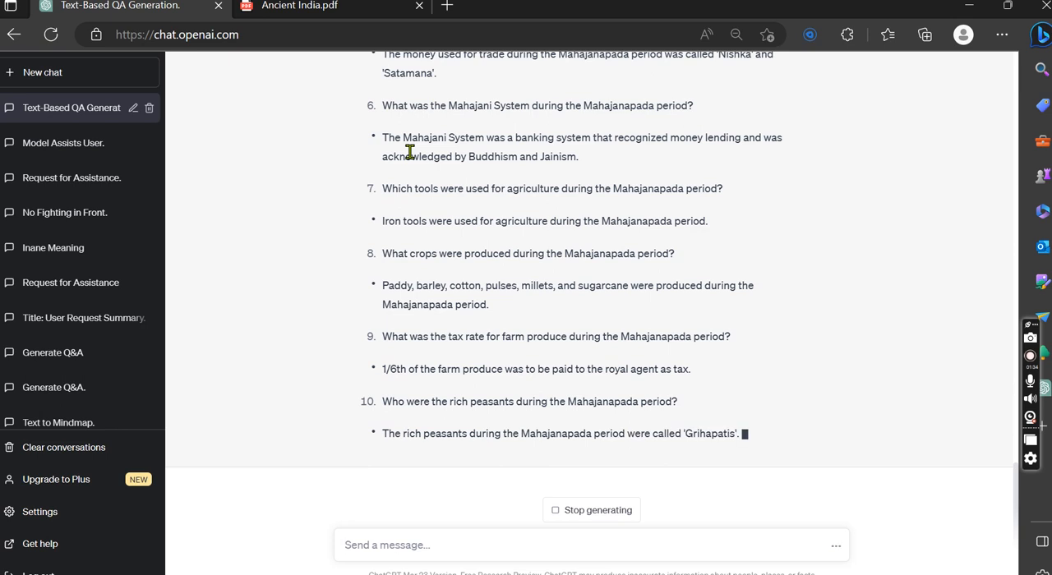
{"action": "scroll", "scroll_direction": "down", "scroll_amount": 3}
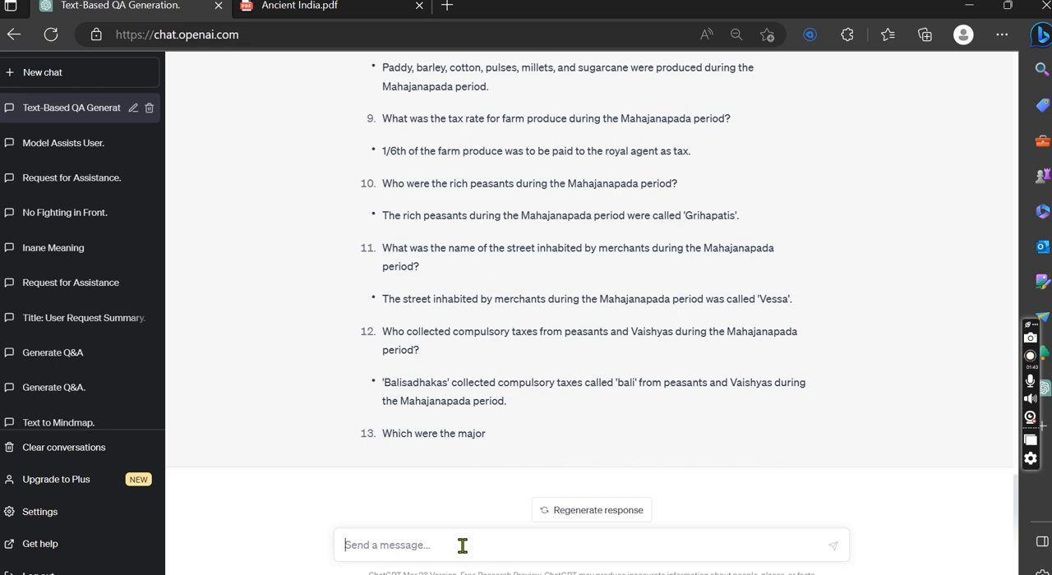
Request 'include all the points' and scroll through the completed questions 13–15
{"action": "type", "text": "include a;"}
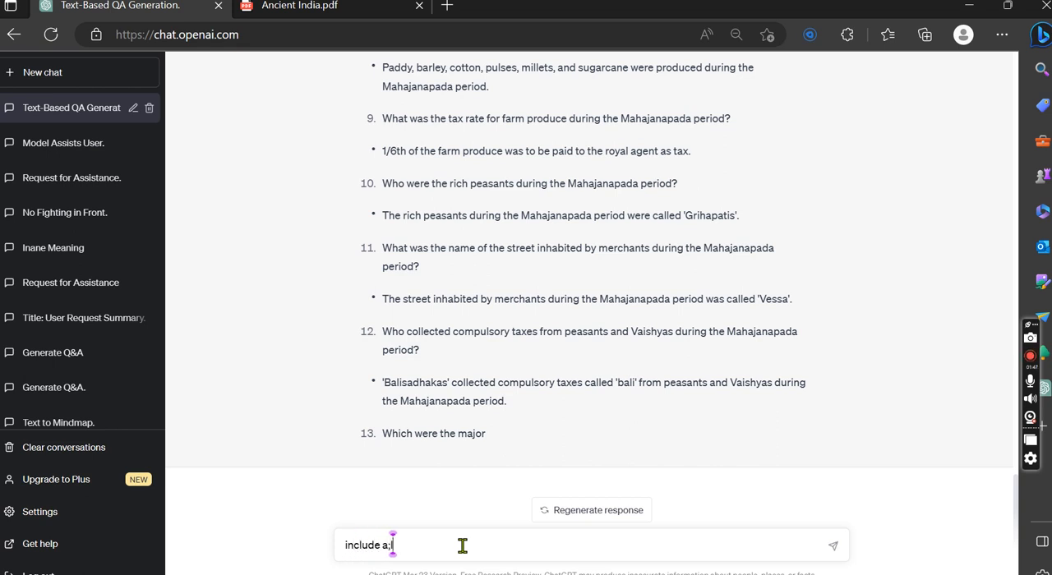
{"action": "type", "text": "all the"}
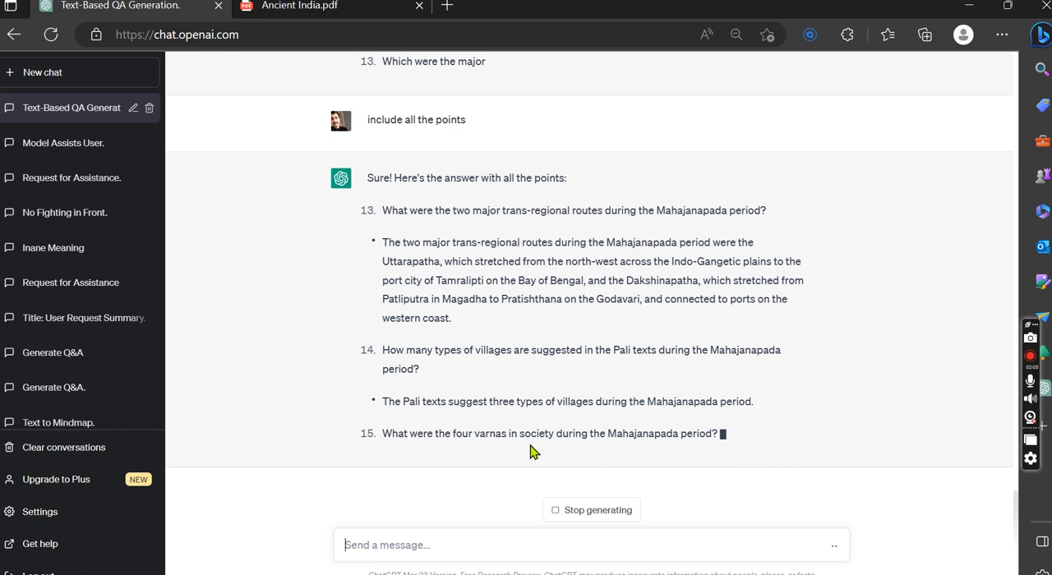
{"action": "scroll", "scroll_direction": "down", "scroll_amount": 3}
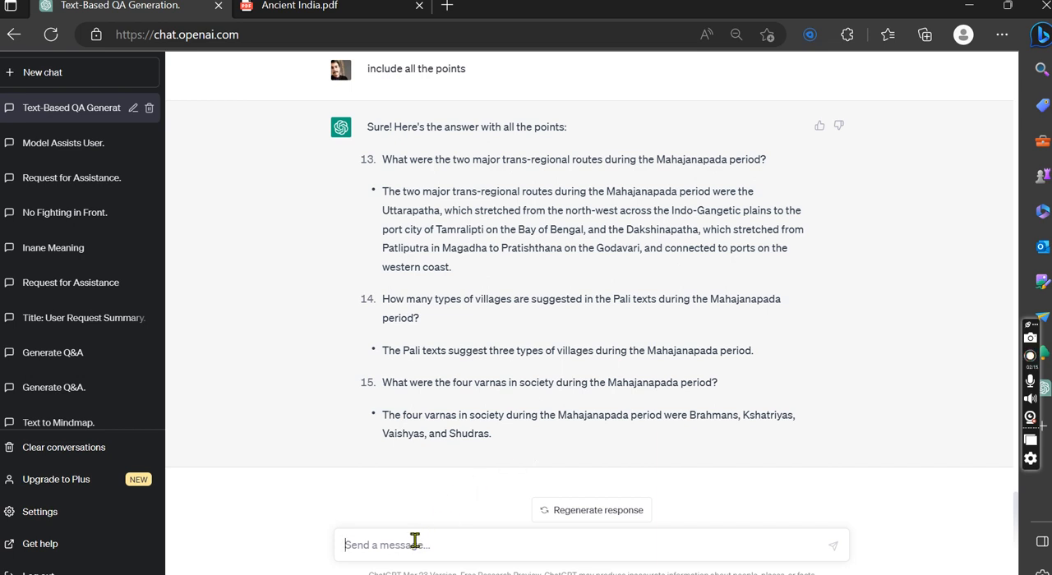
{"action": "type", "text": "write a summary of"}
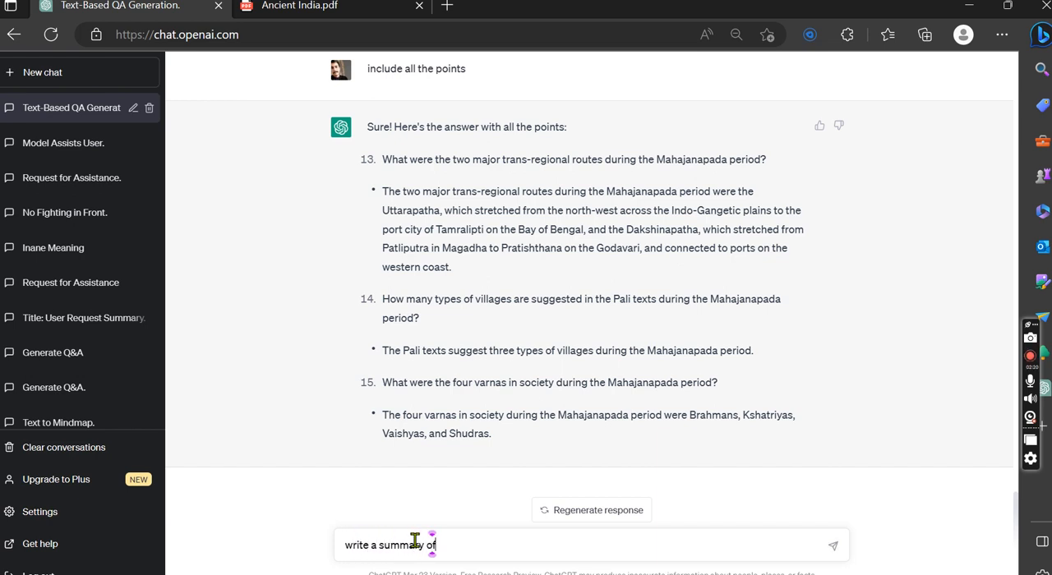
Finish typing 'write a summary of a text' and focus the box for the pasted passage
{"action": "type", "text": "a text"}
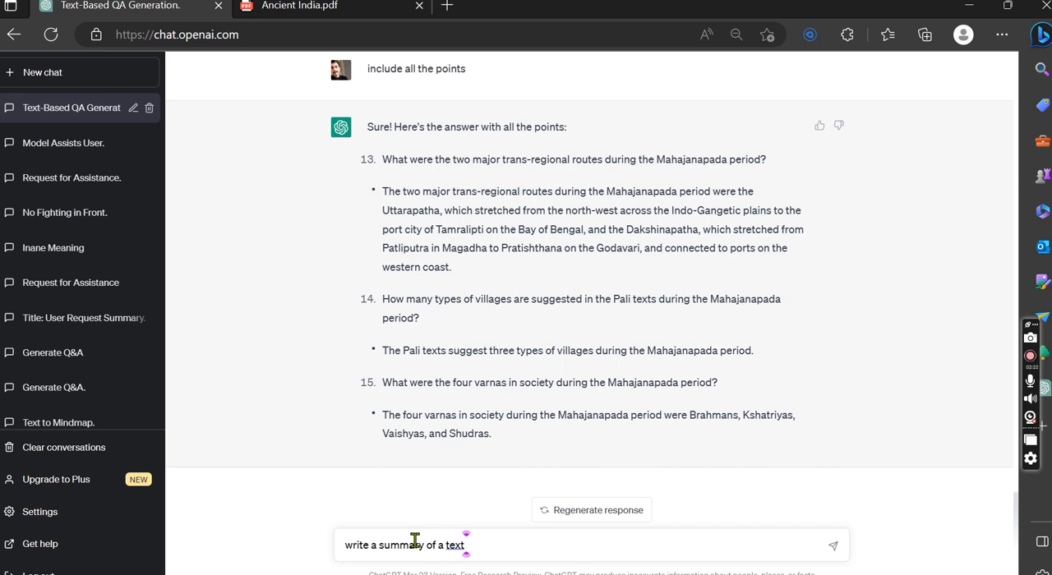
{"action": "left_click", "coordinate": [833, 545]}
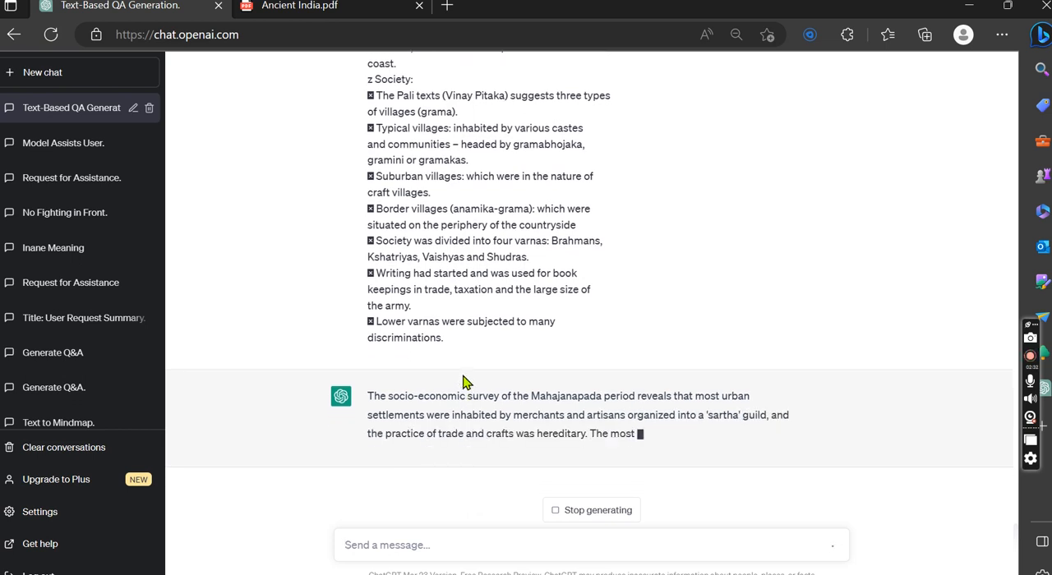
Scroll the chat while the Mahajanapada summary finishes generating
{"action": "scroll", "scroll_direction": "up", "scroll_amount": 3}
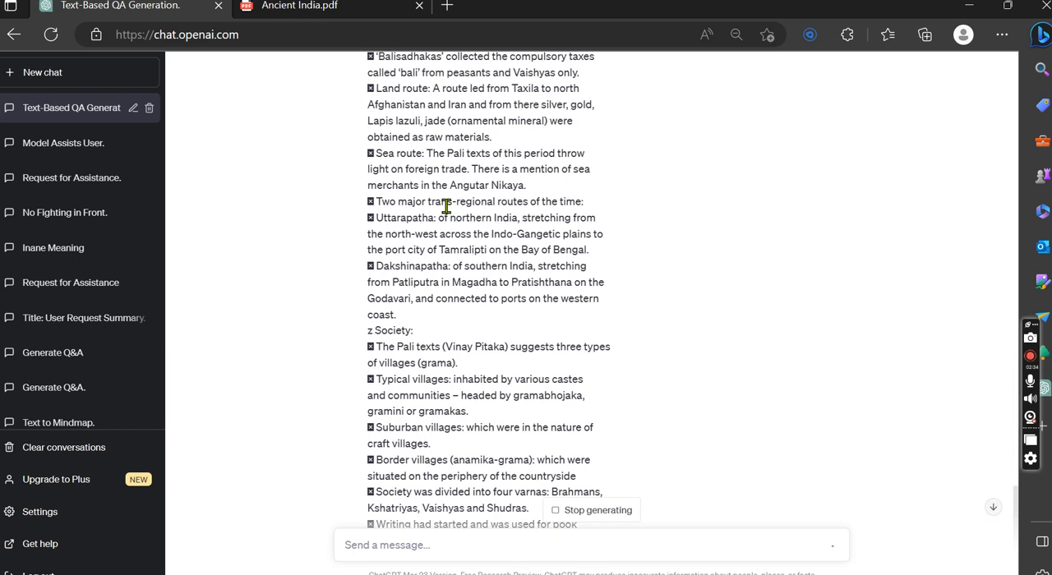
{"action": "scroll", "scroll_direction": "down", "scroll_amount": 3}
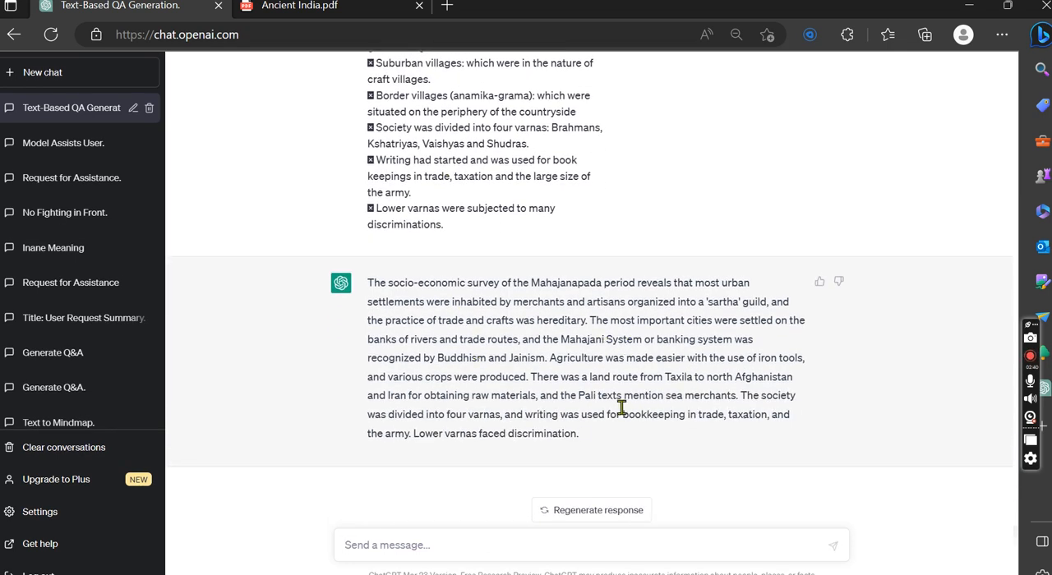
{"action": "mouse_move", "coordinate": [514, 158]}
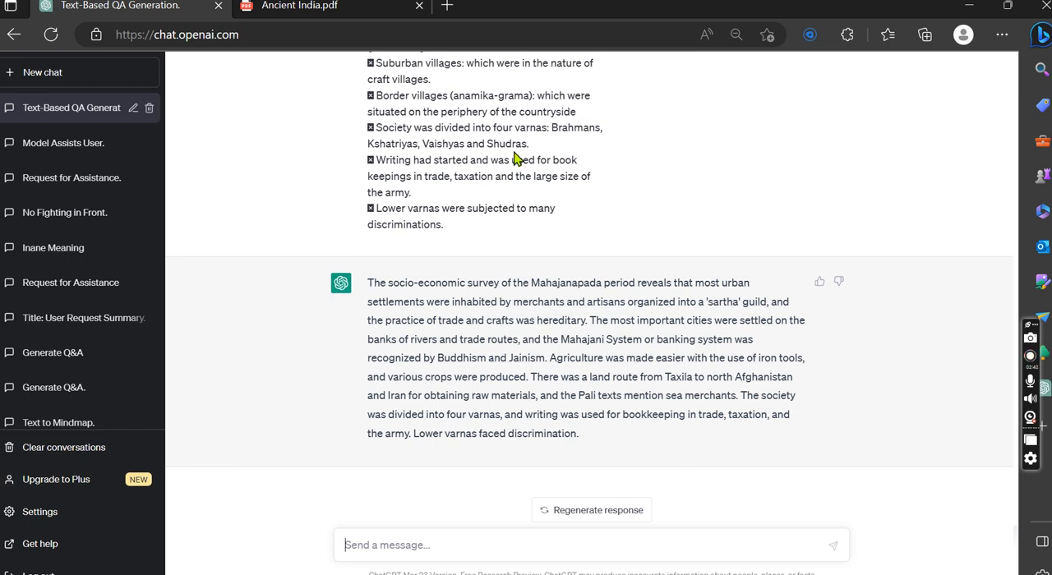
{"action": "mouse_move", "coordinate": [544, 274]}
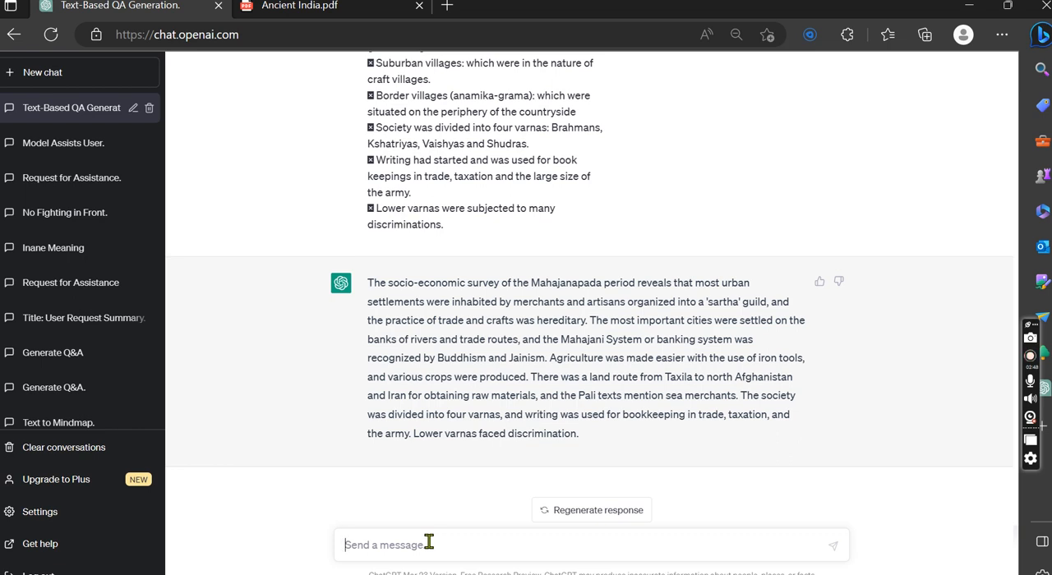
Send 'convert the text into a conversation between radha and krishna'
{"action": "type", "text": "convert th"}
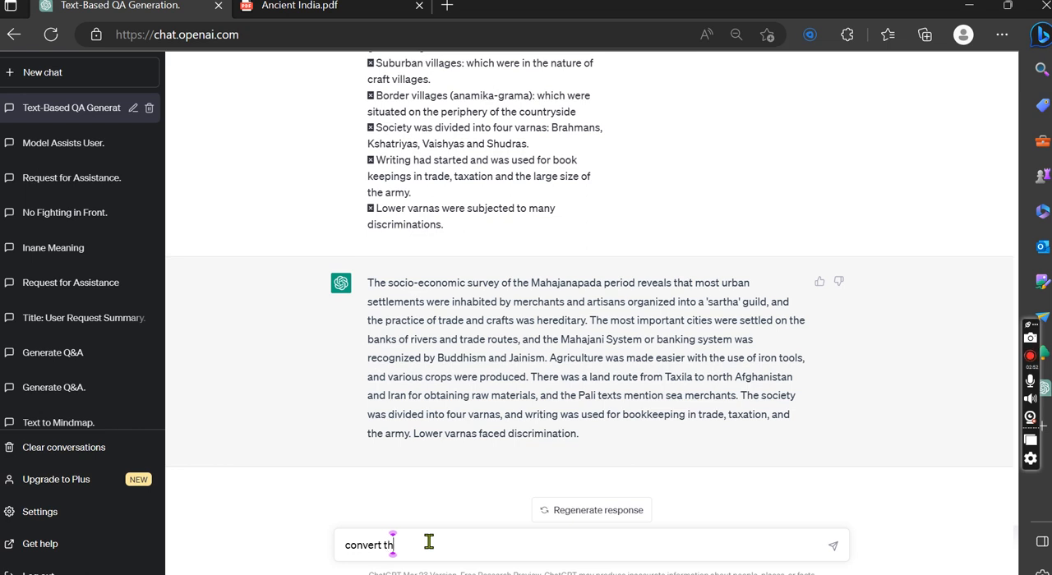
{"action": "type", "text": "e text into"}
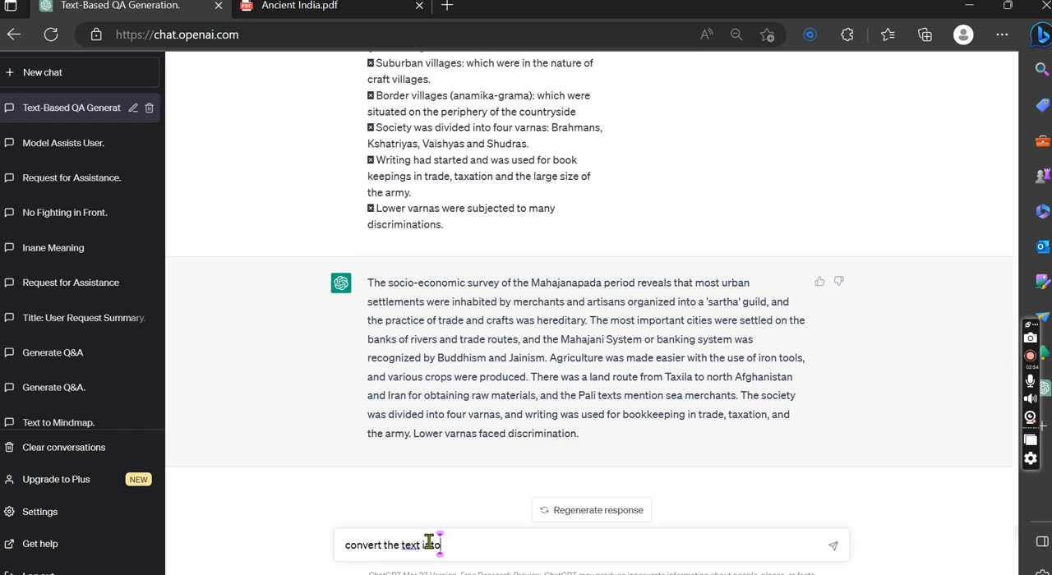
{"action": "type", "text": "f"}
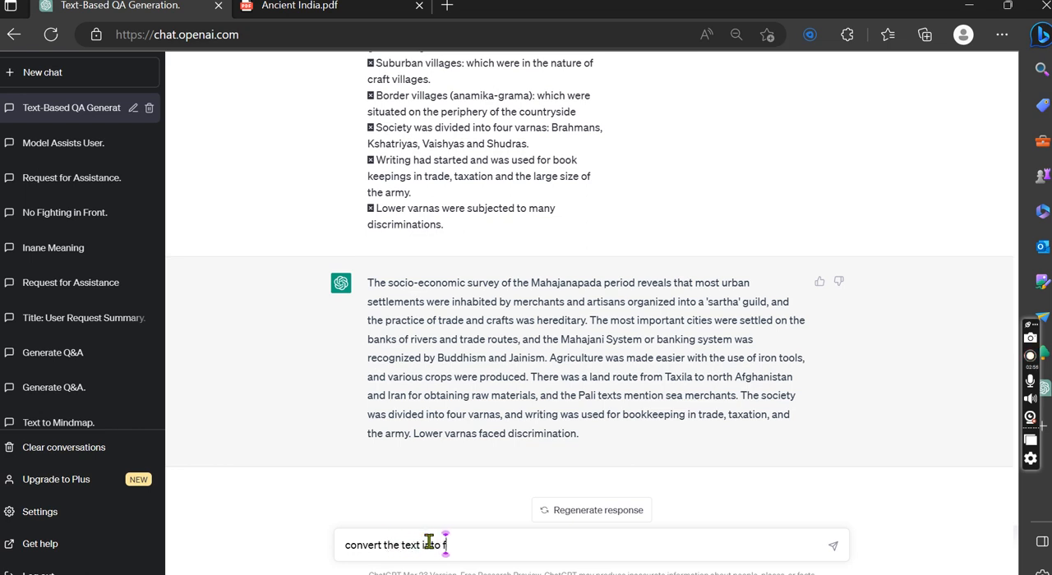
{"action": "type", "text": "a conversation"}
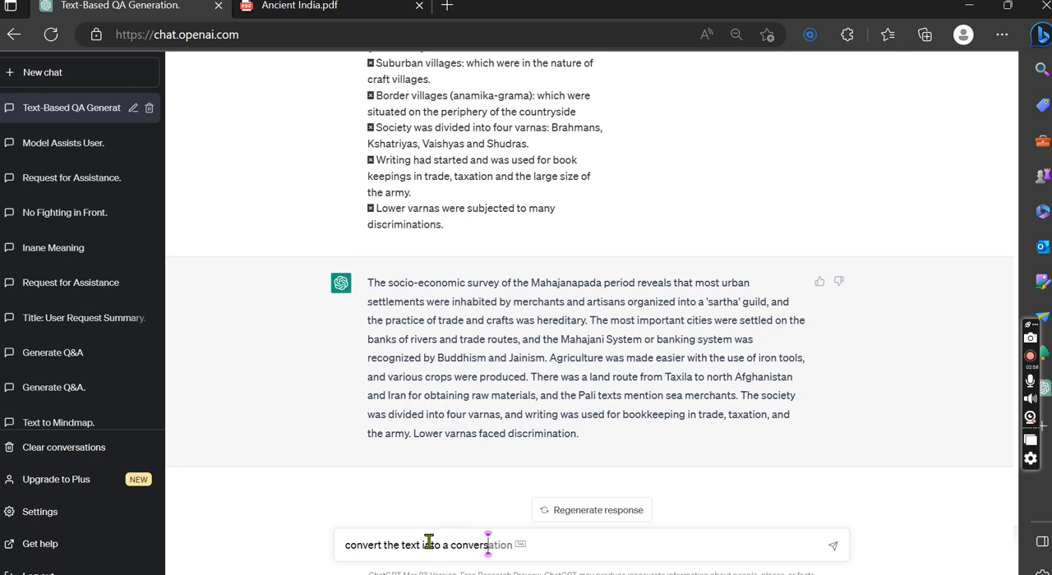
{"action": "type", "text": "between"}
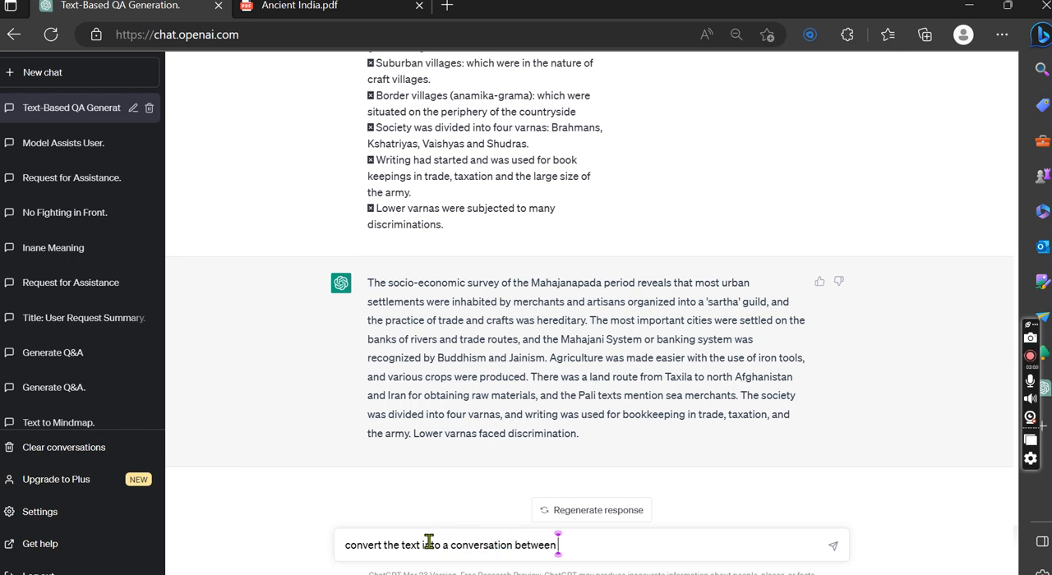
{"action": "type", "text": "radha and krish"}
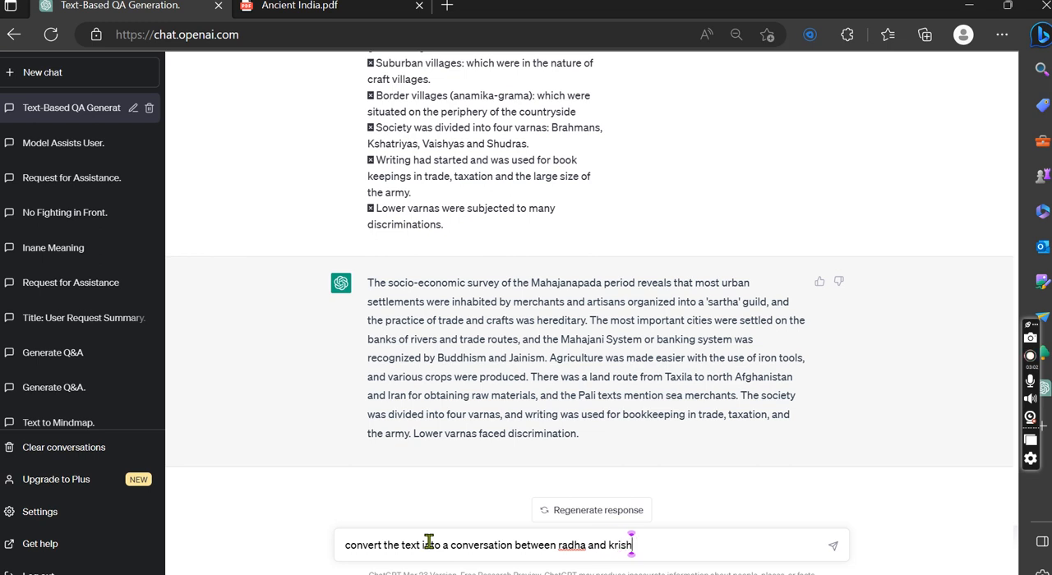
{"action": "key", "text": "Return"}
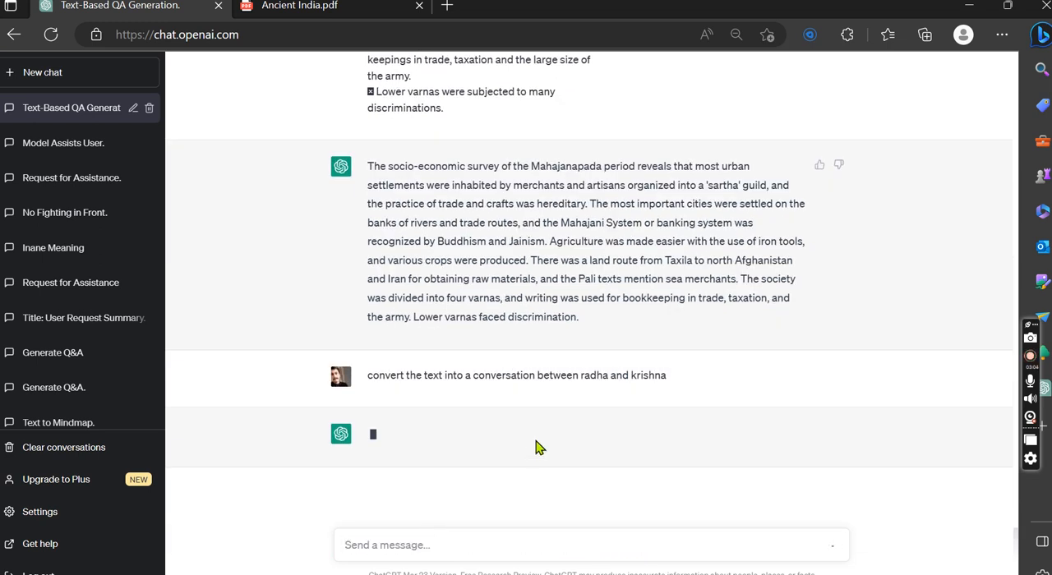